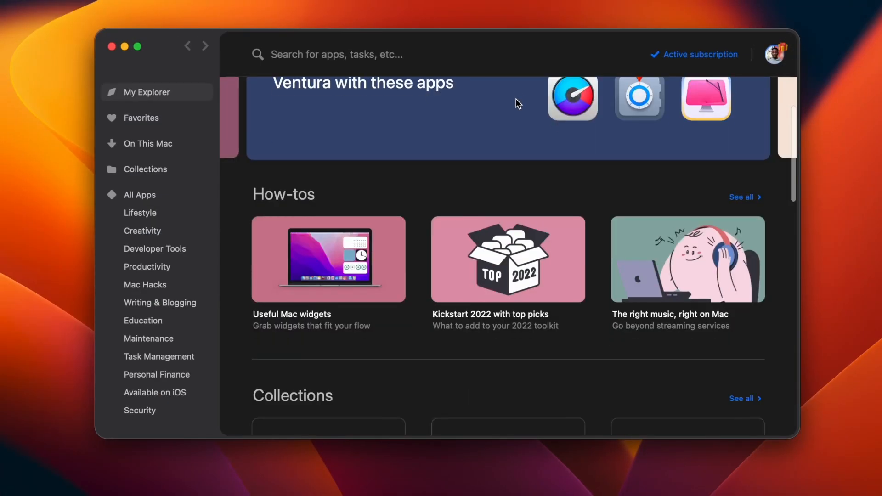
- Search Setapp for 'Photo Editing' and scroll through the 11 results, including Luminar and PhotoBulk
{"action": "scroll", "scroll_direction": "down", "scroll_amount": 3}
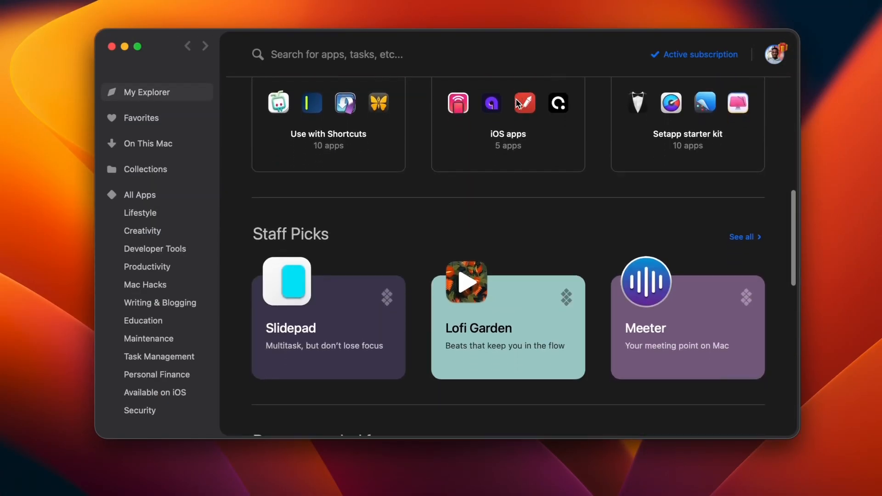
{"action": "scroll", "scroll_direction": "down", "scroll_amount": 3}
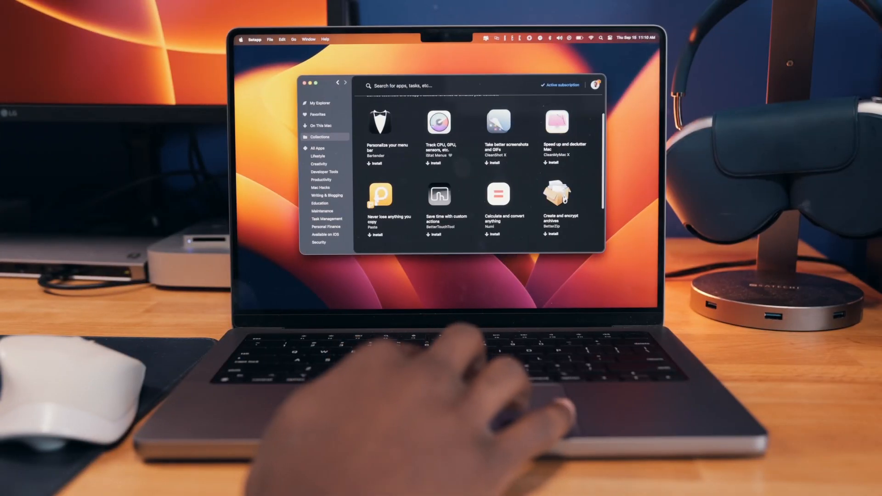
{"action": "left_click", "coordinate": [438, 122]}
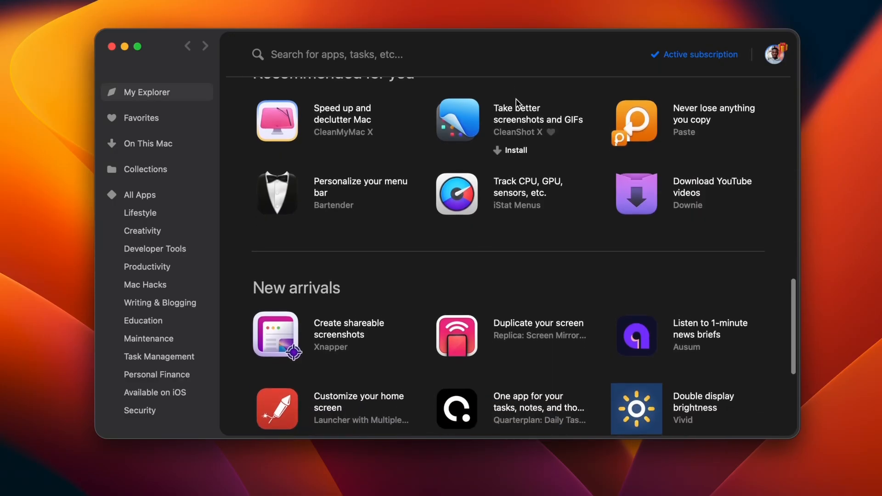
{"action": "scroll", "scroll_direction": "down", "scroll_amount": 3}
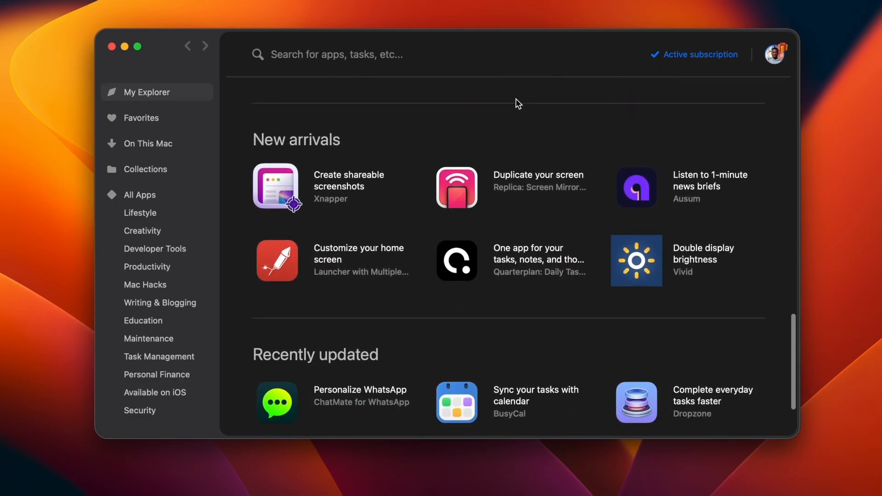
{"action": "type", "text": "Photo Editi"}
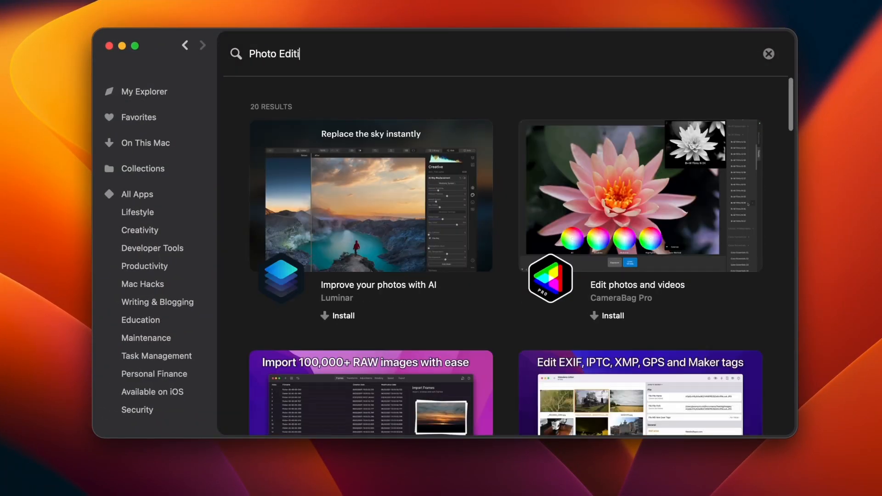
{"action": "type", "text": "ng"}
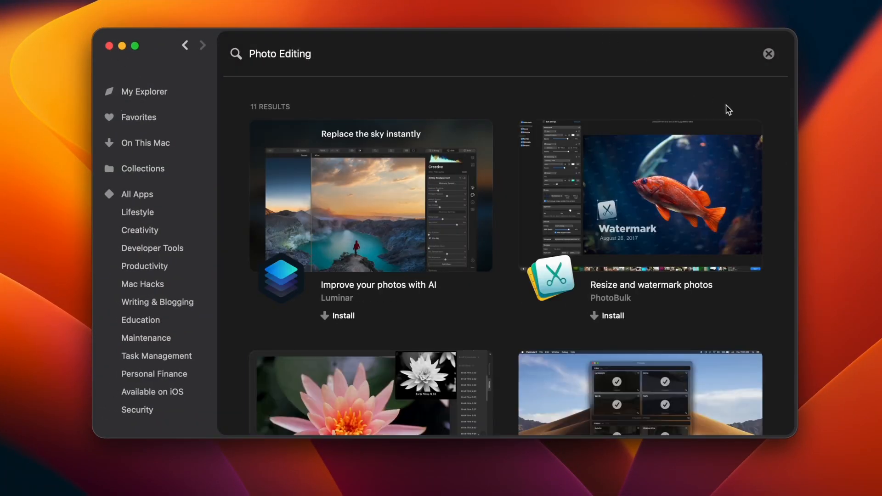
{"action": "scroll", "scroll_direction": "down", "scroll_amount": 3}
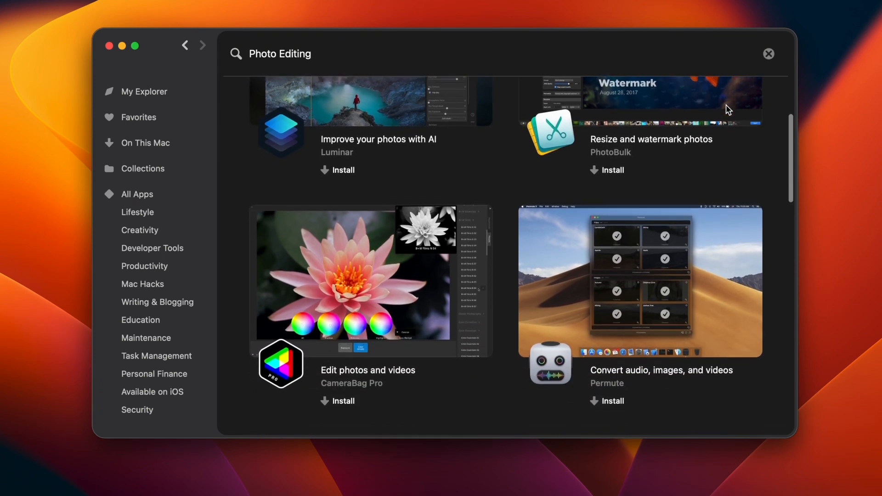
- Open Task Management, then browse Collections such as Work faster and Backend wizard
{"action": "left_click", "coordinate": [156, 355]}
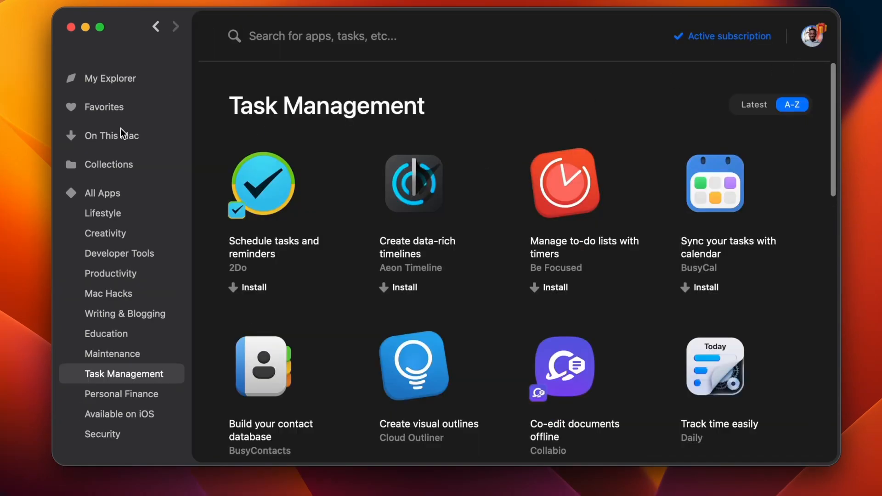
{"action": "left_click", "coordinate": [110, 164]}
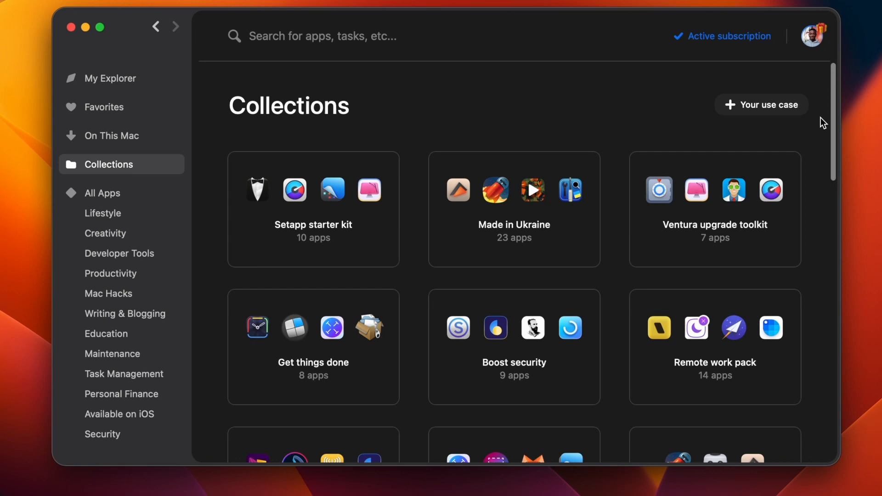
{"action": "scroll", "scroll_direction": "down", "scroll_amount": 3}
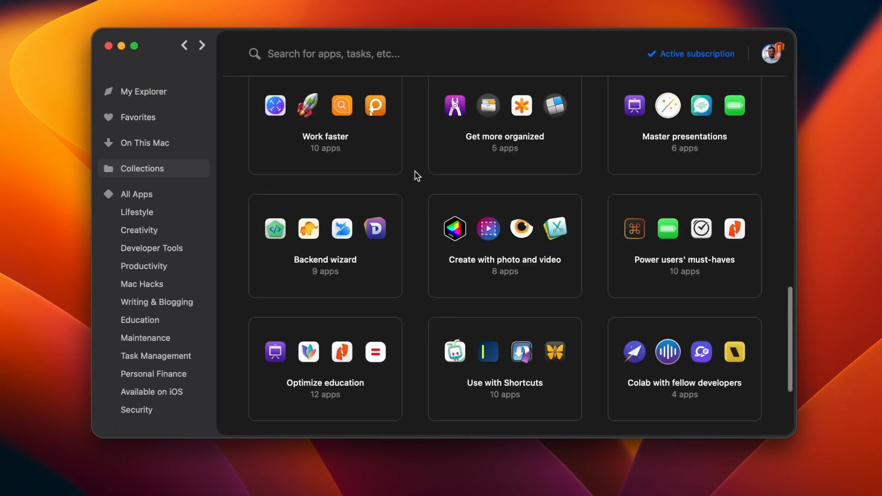
{"action": "scroll", "scroll_direction": "up", "scroll_amount": 3}
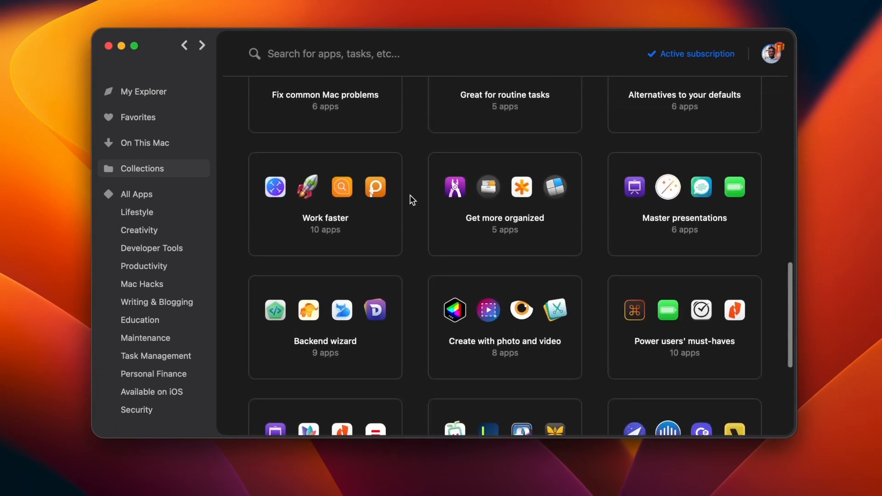